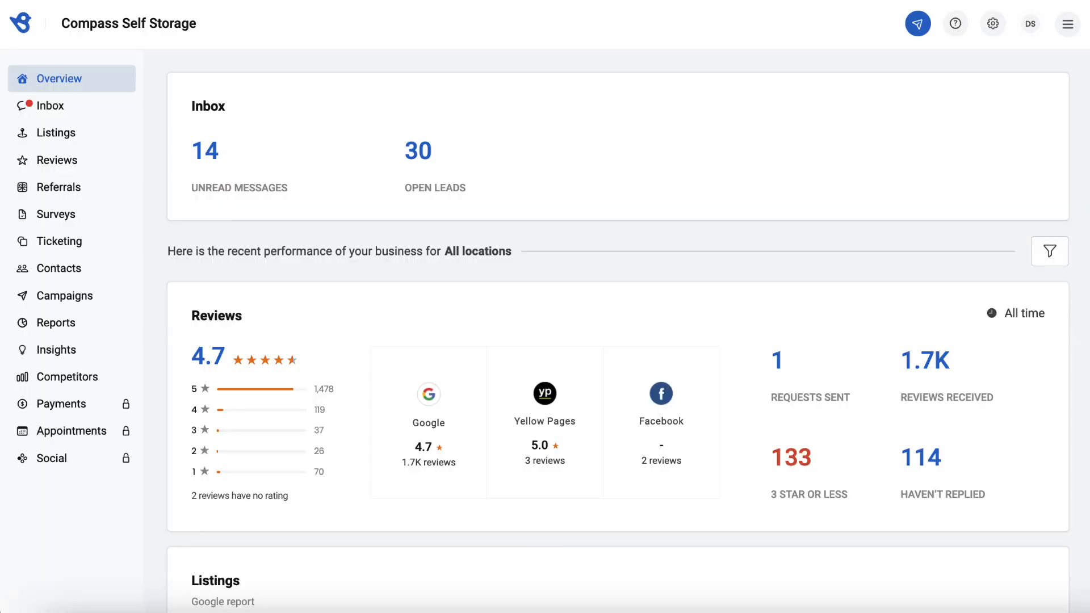
Open Birdeye's business Settings from the top-bar gear icon to reach the Account options.
click(992, 23)
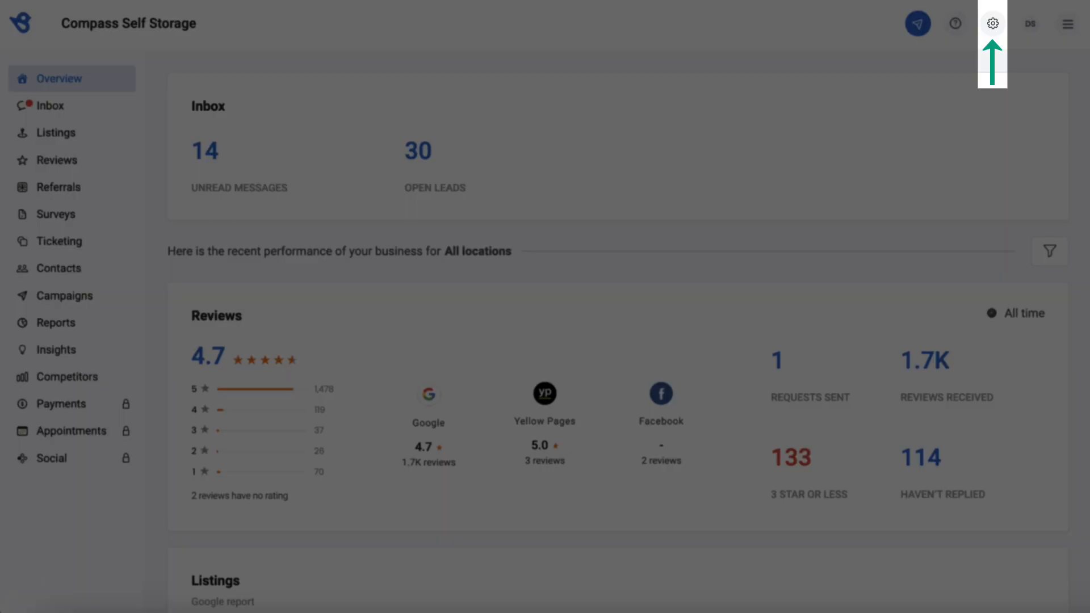
click(993, 22)
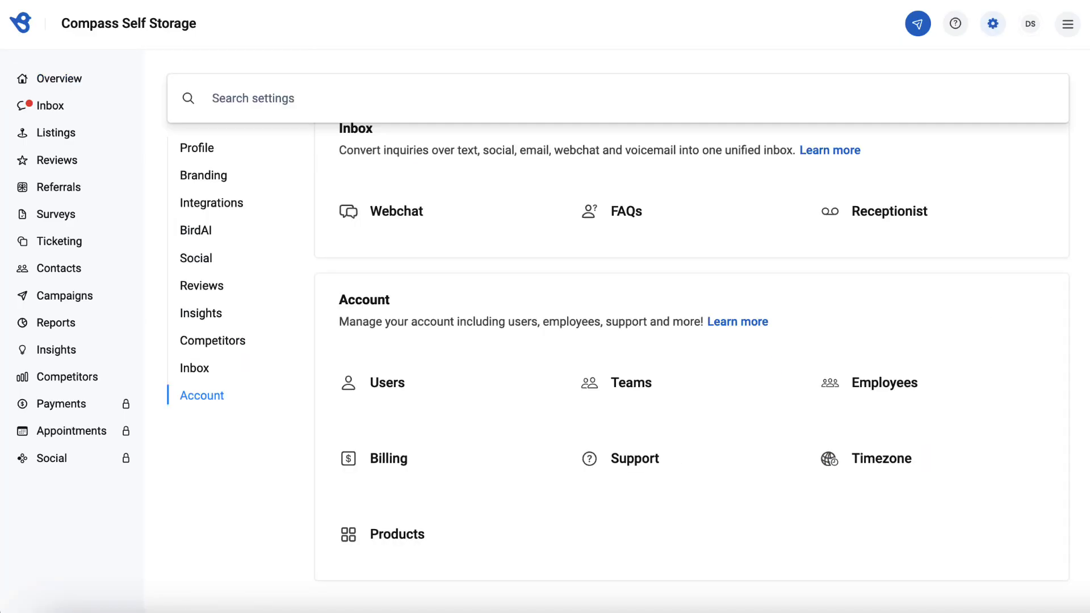
click(376, 383)
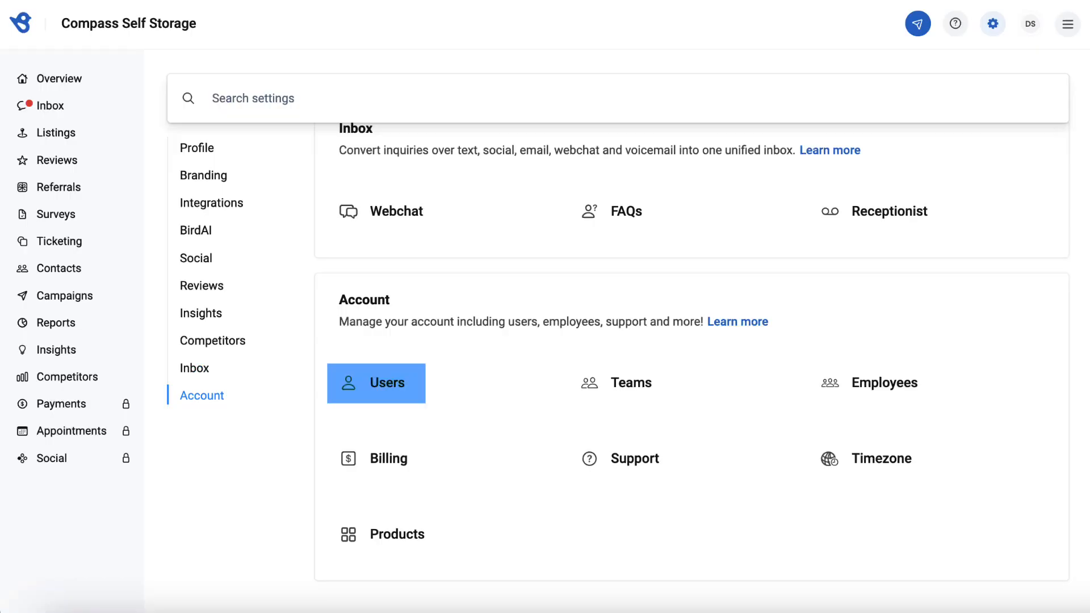
Open Manage notifications for the first user in the Account Users list.
click(376, 383)
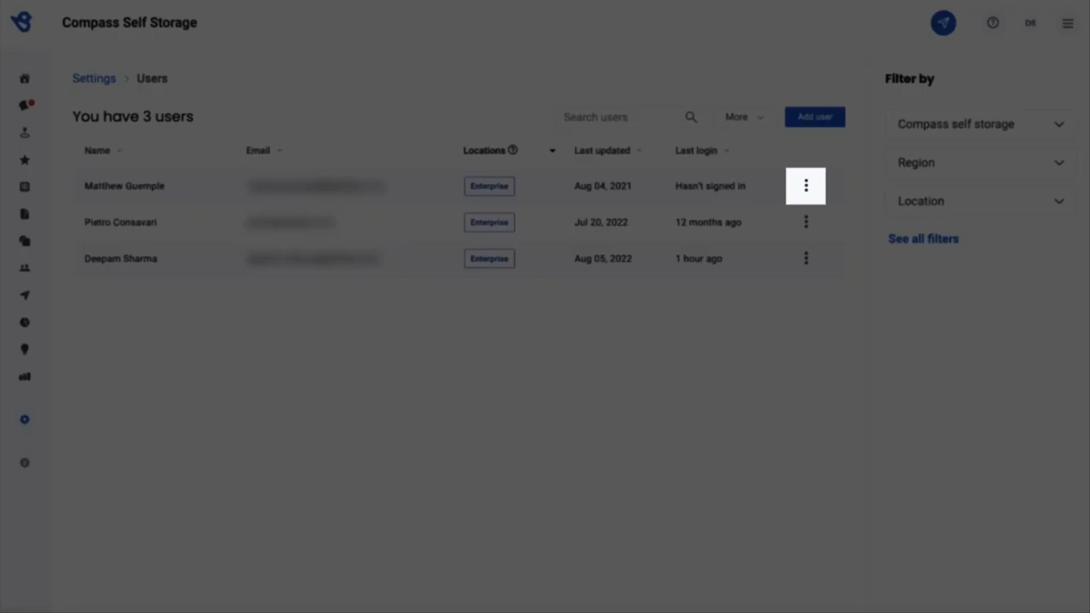
click(805, 187)
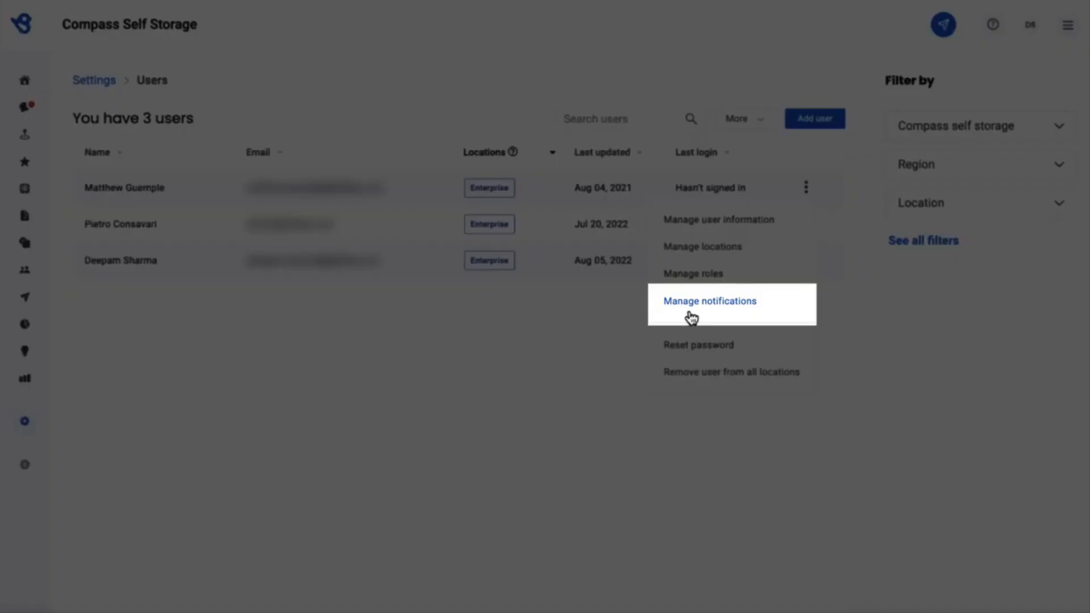
click(709, 301)
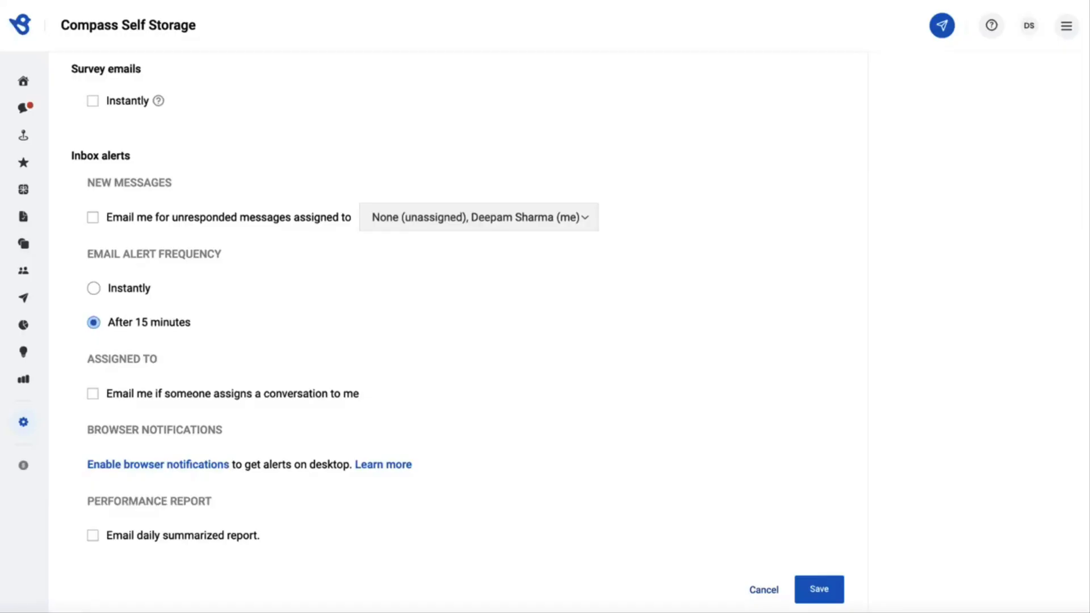
Enable browser notifications and allow Birdeye's notification permission prompt.
click(157, 464)
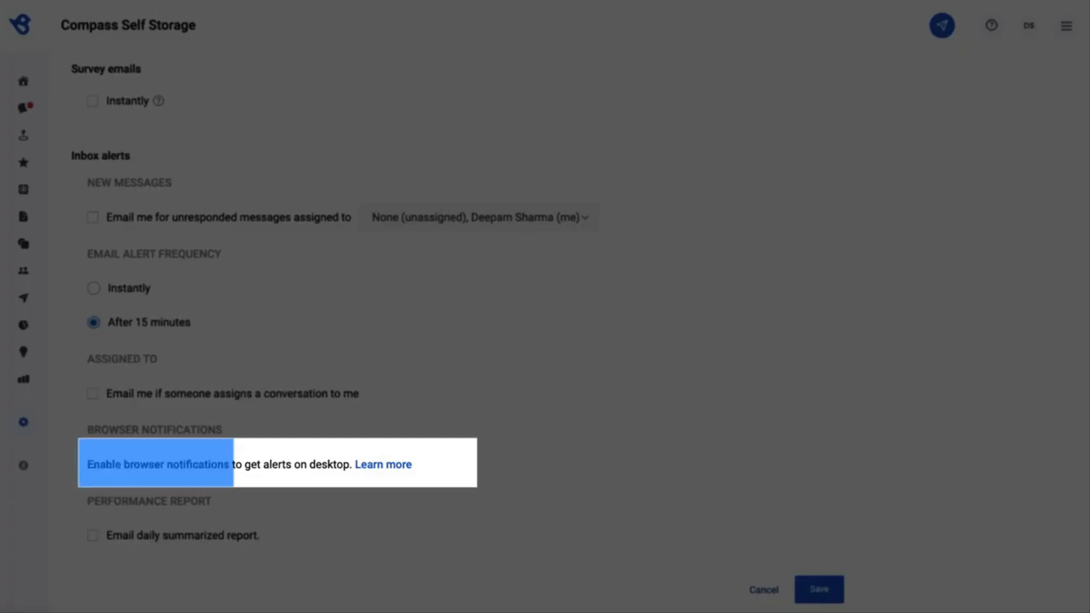
click(158, 464)
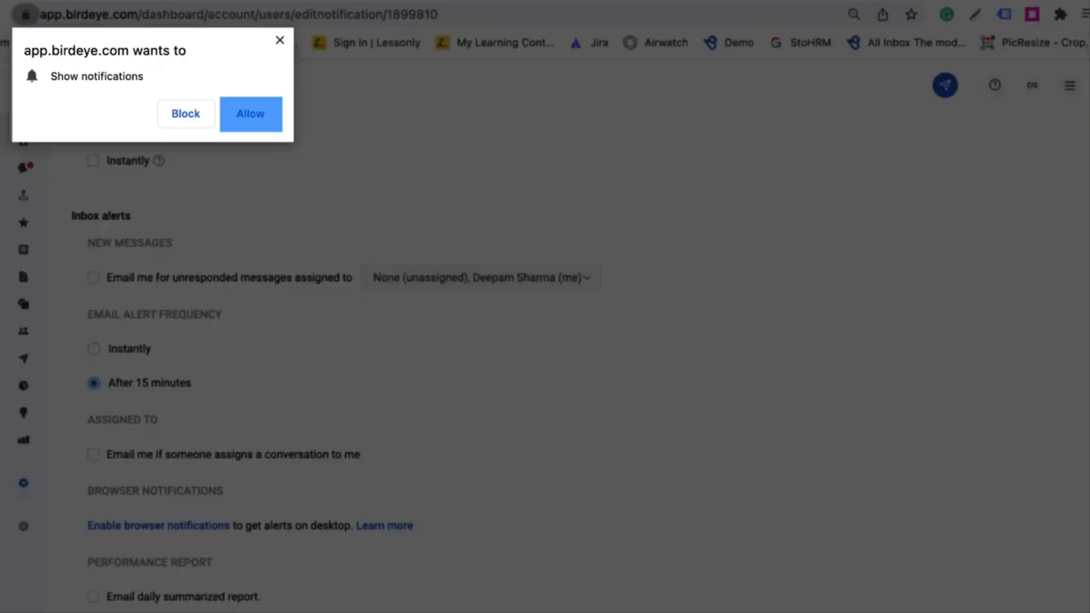
click(250, 113)
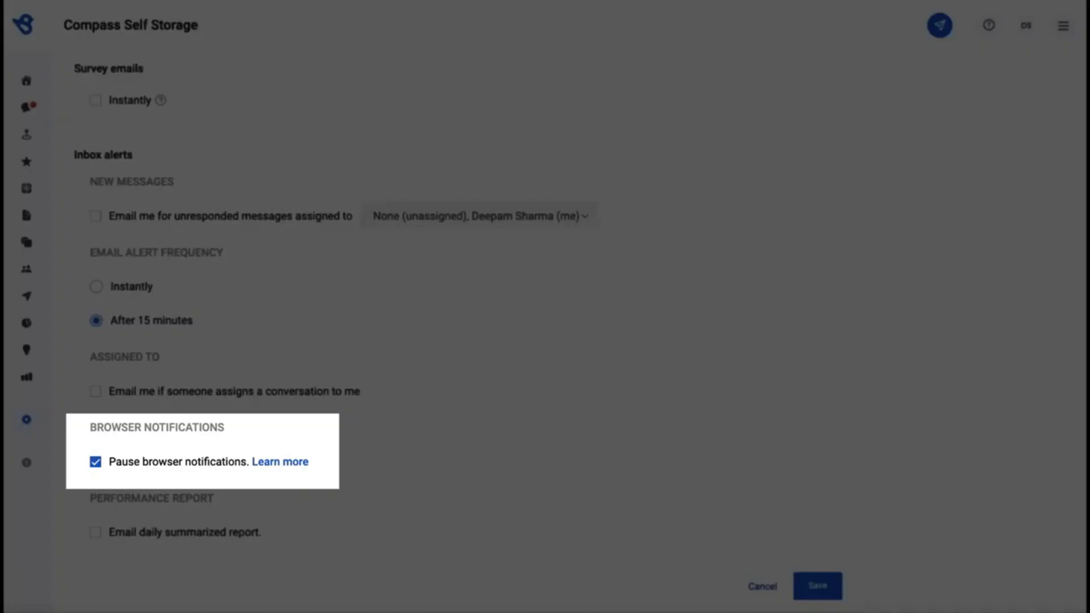